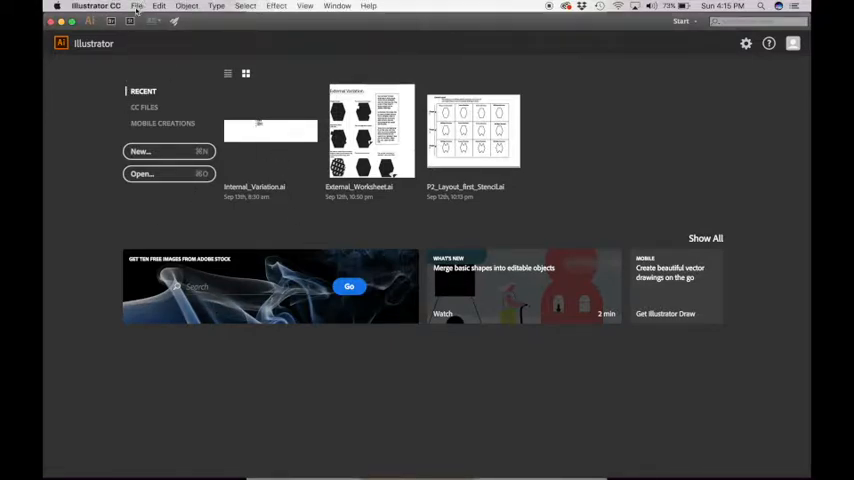
- Bring up the File menu from the Illustrator start screen
{"action": "left_click", "coordinate": [136, 6]}
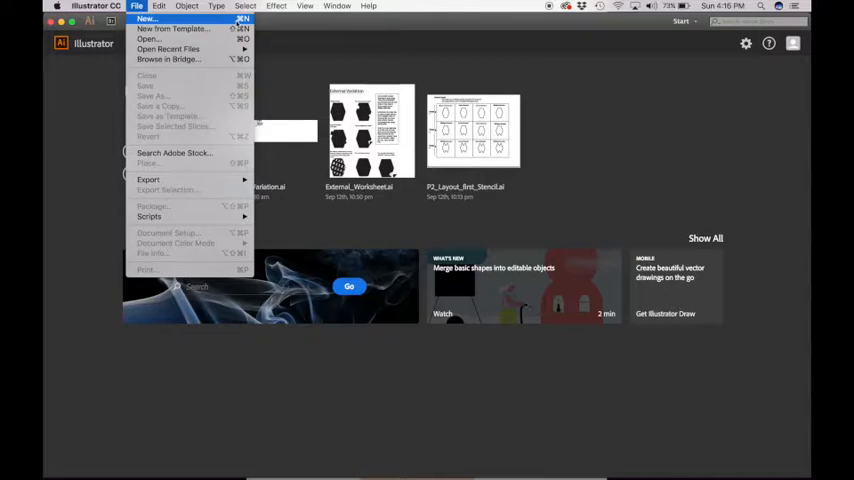
- Start a new document named 'Com…' with landscape orientation and Inches as the unit
{"action": "left_click", "coordinate": [146, 20]}
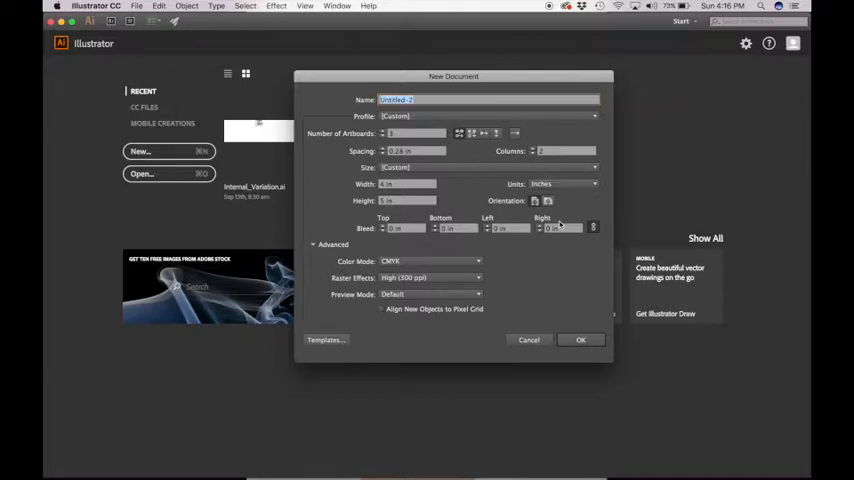
{"action": "type", "text": "Composition_Exercise_Lastname"}
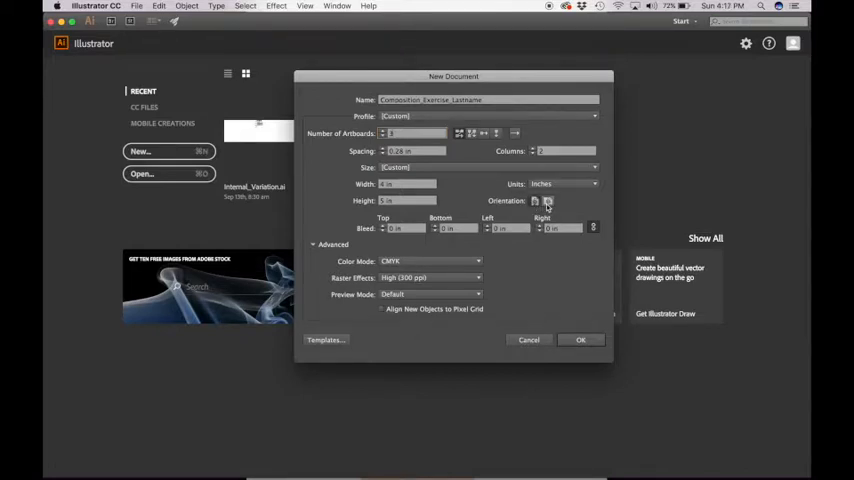
{"action": "left_click", "coordinate": [548, 200]}
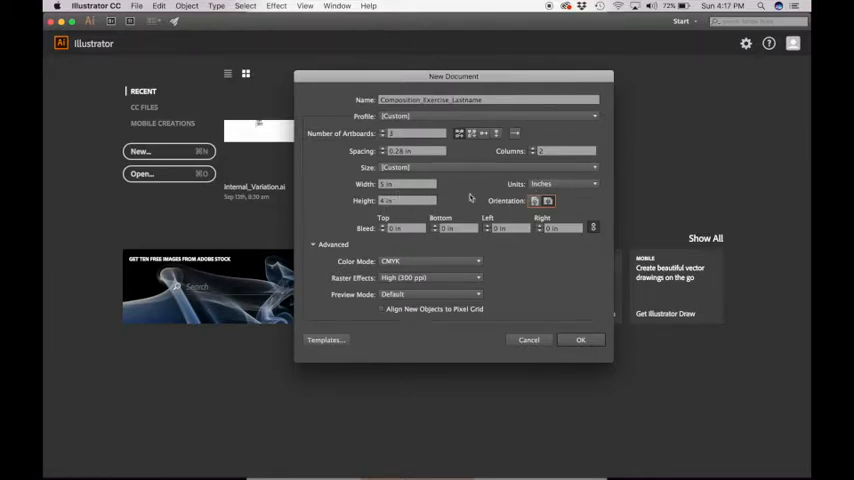
{"action": "left_click", "coordinate": [564, 184]}
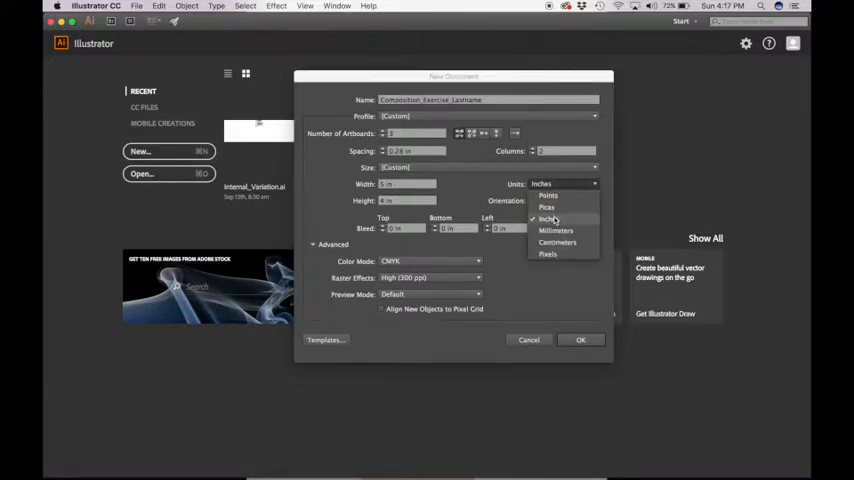
{"action": "mouse_move", "coordinate": [548, 208]}
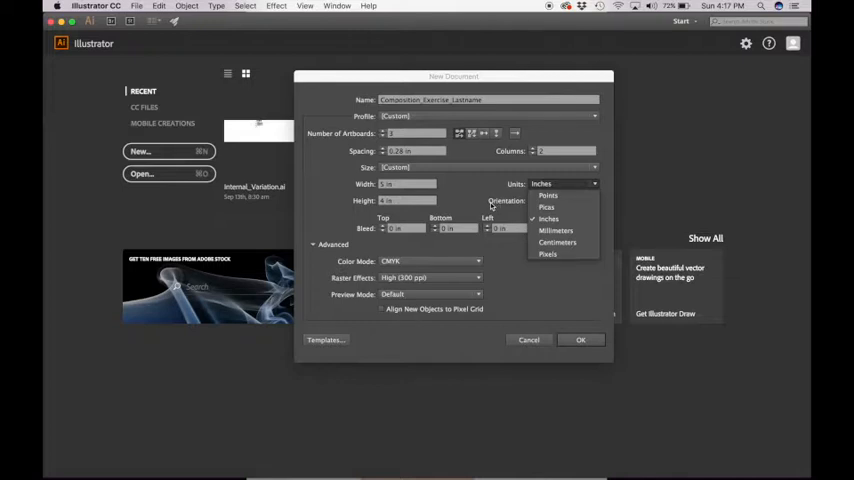
{"action": "left_click", "coordinate": [548, 218]}
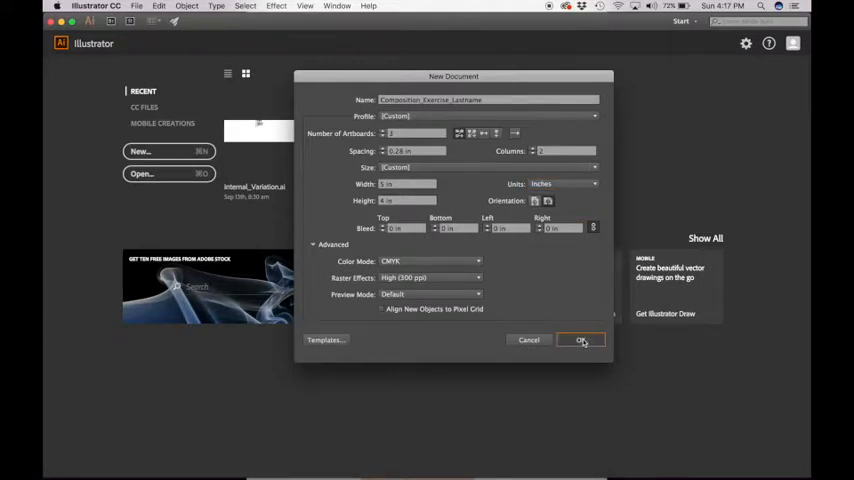
- Create the document and fit the three blank artboards in view
{"action": "left_click", "coordinate": [580, 340]}
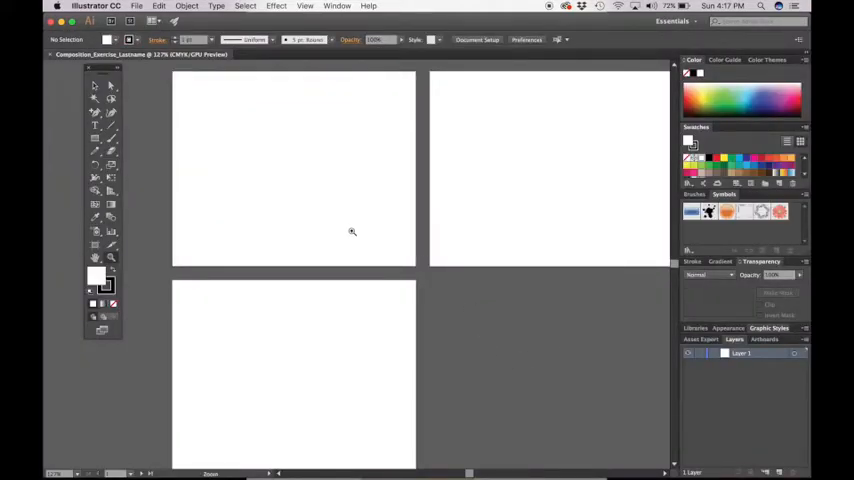
{"action": "mouse_move", "coordinate": [464, 318]}
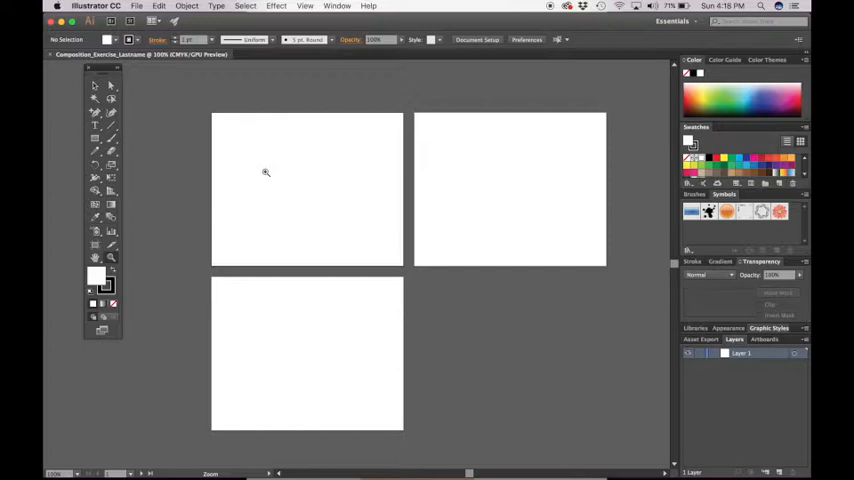
{"action": "mouse_move", "coordinate": [248, 168]}
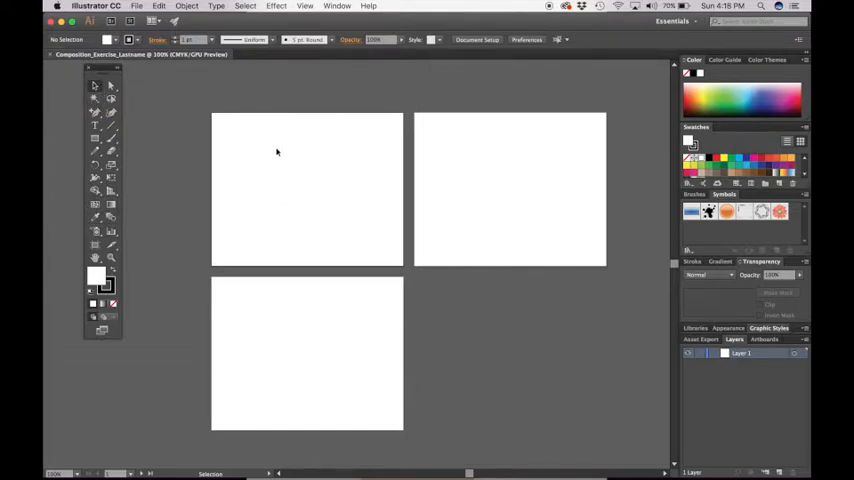
{"action": "left_click_drag", "start_coordinate": [248, 170], "coordinate": [328, 170]}
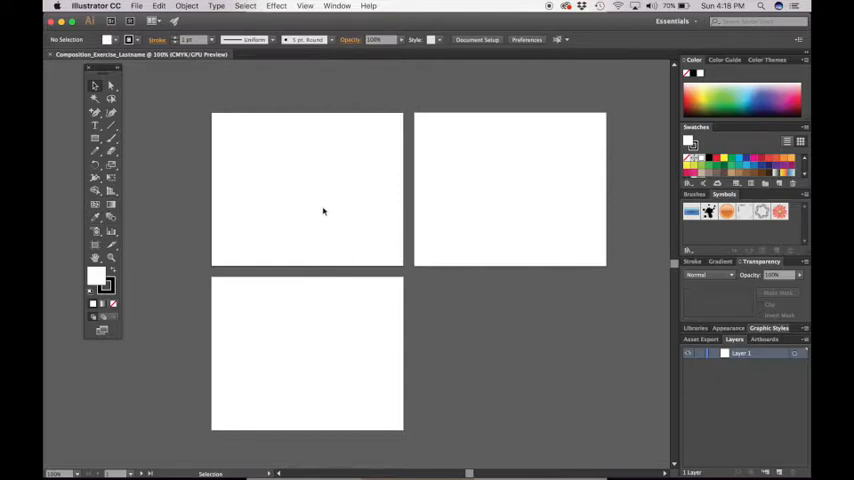
{"action": "mouse_move", "coordinate": [186, 152]}
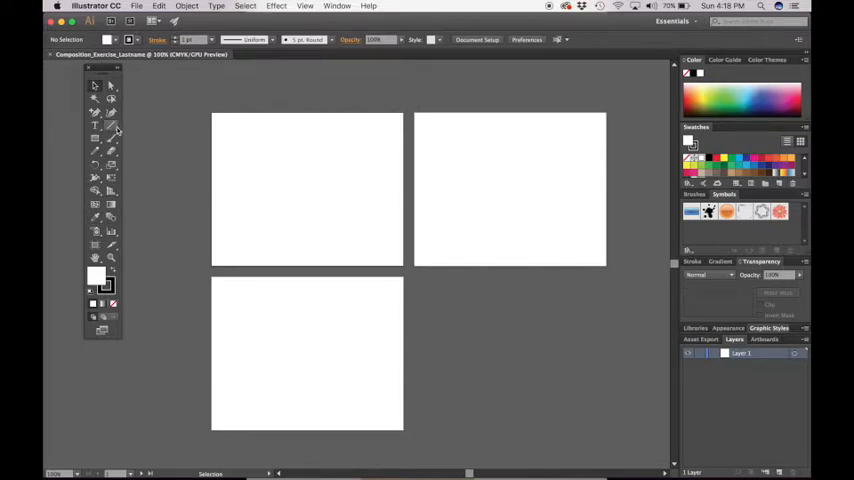
{"action": "mouse_move", "coordinate": [110, 138]}
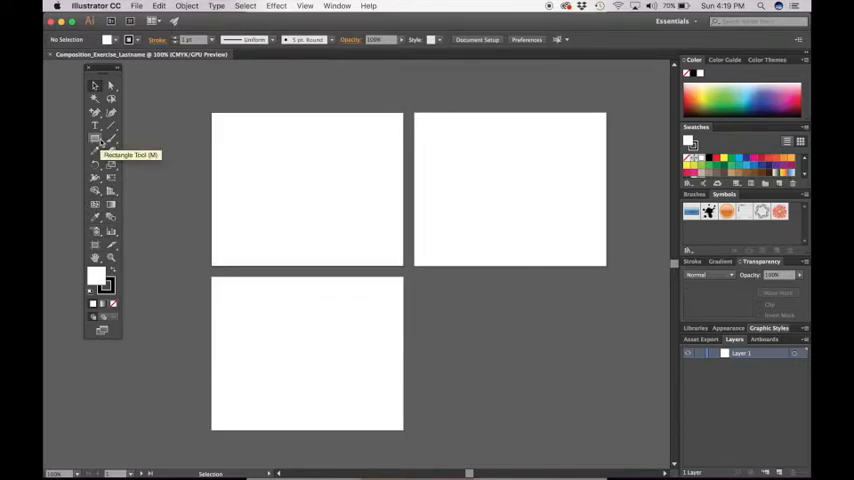
- Choose the Rectangle Tool from the shape-tool flyout
{"action": "left_click", "coordinate": [96, 140]}
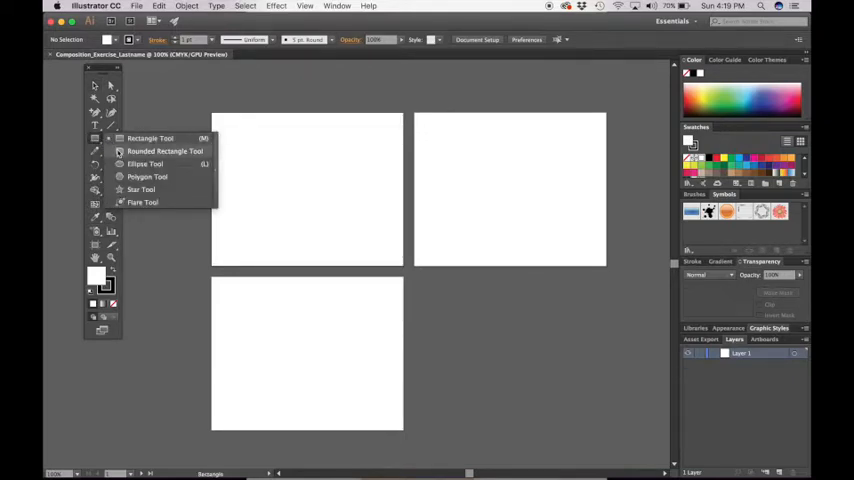
{"action": "mouse_move", "coordinate": [148, 176]}
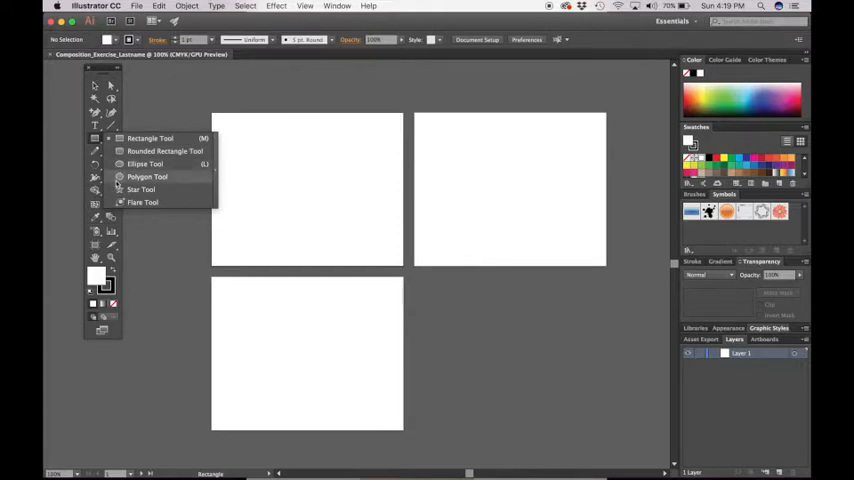
{"action": "mouse_move", "coordinate": [164, 152]}
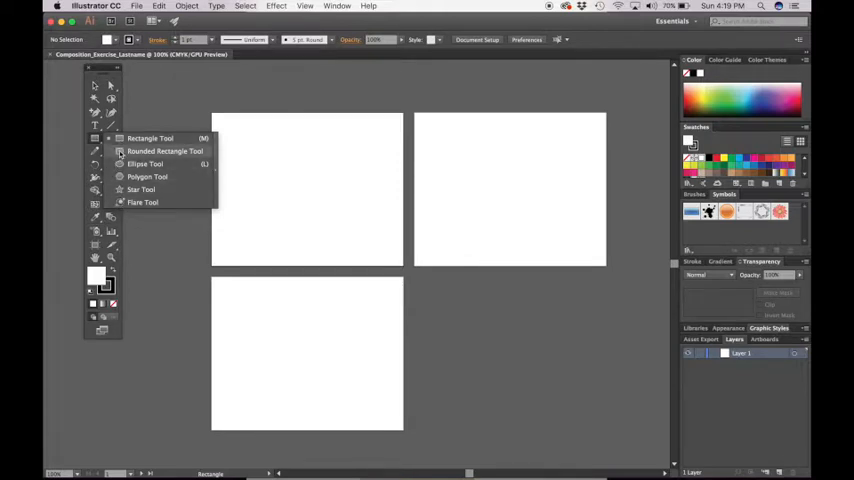
{"action": "mouse_move", "coordinate": [128, 182]}
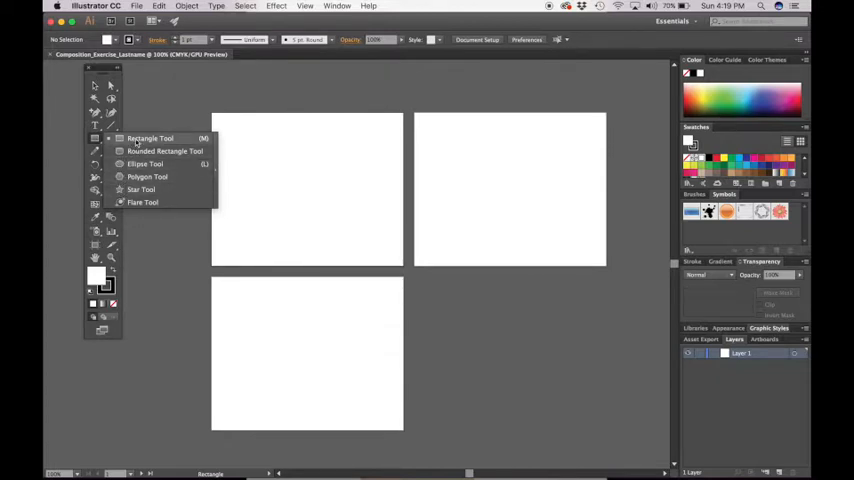
{"action": "left_click", "coordinate": [164, 152]}
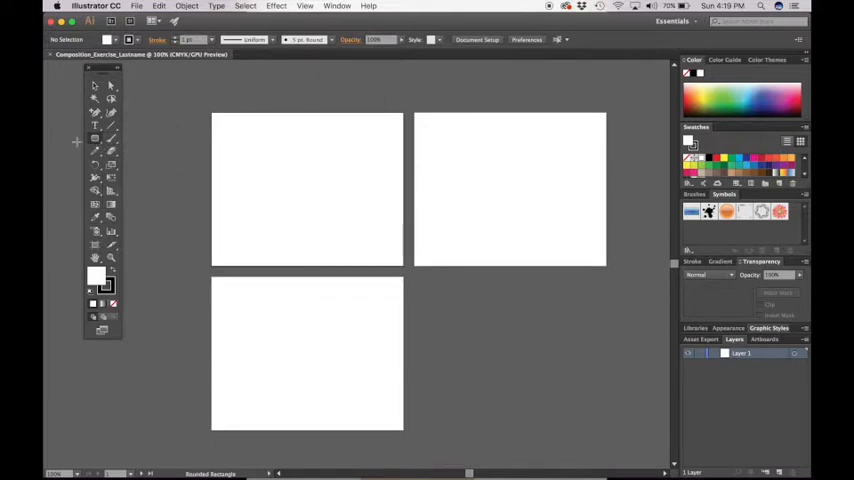
{"action": "left_click", "coordinate": [94, 138]}
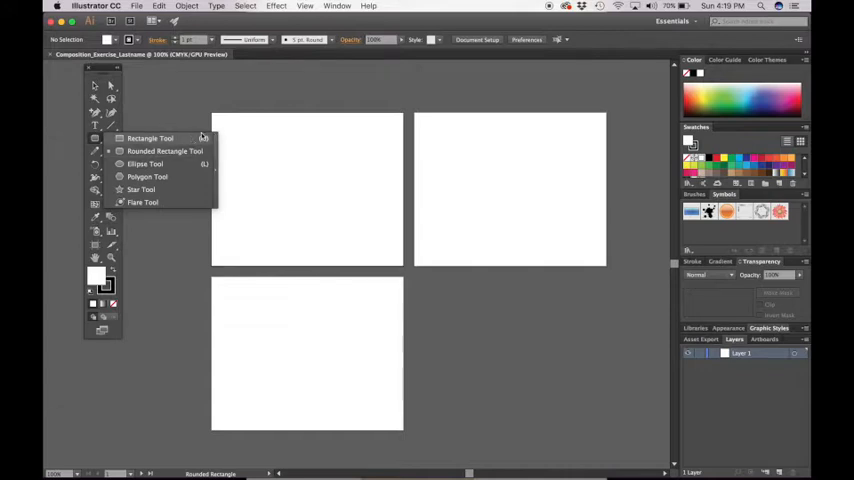
{"action": "mouse_move", "coordinate": [200, 140]}
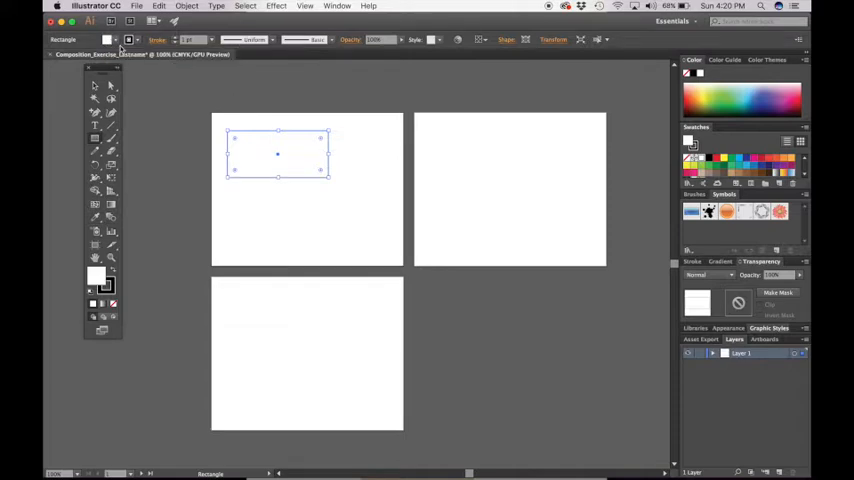
{"action": "mouse_move", "coordinate": [110, 44]}
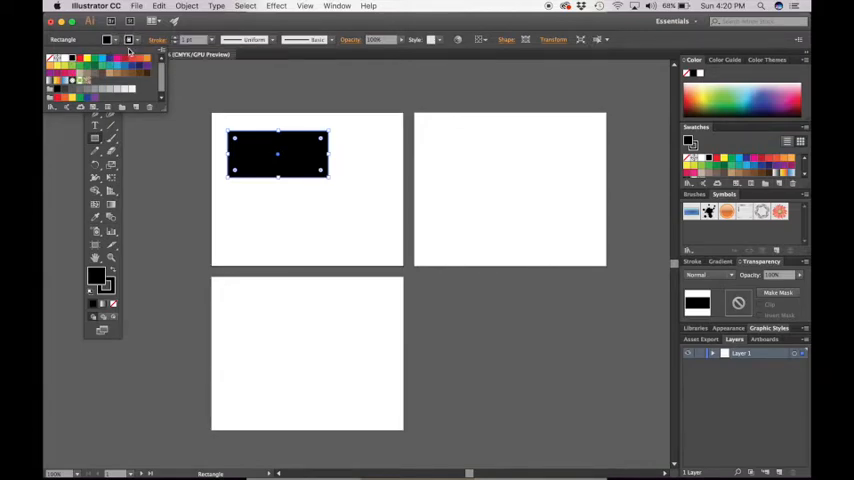
{"action": "mouse_move", "coordinate": [130, 48]}
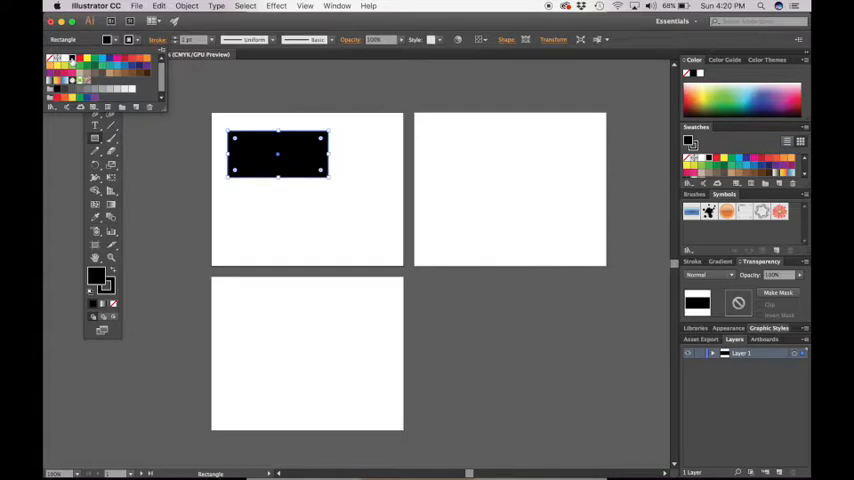
{"action": "mouse_move", "coordinate": [208, 300]}
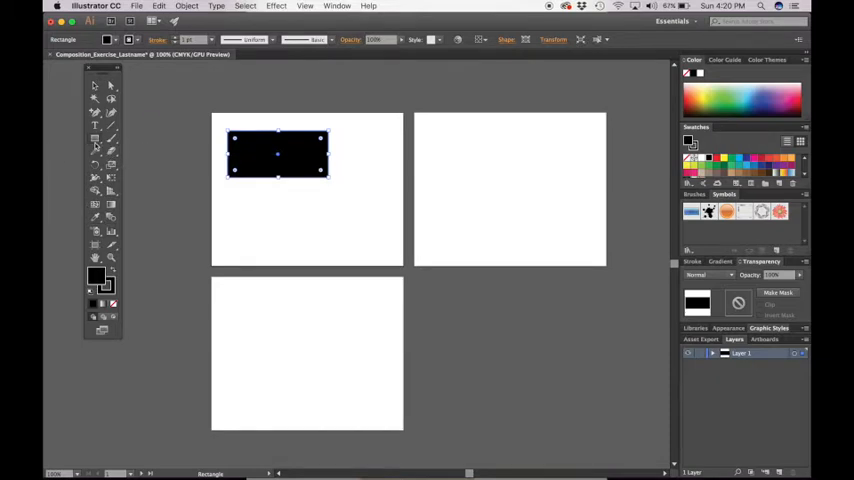
- Draw two black squares side by side beneath the rectangle on the first artboard
{"action": "left_click_drag", "start_coordinate": [228, 204], "coordinate": [296, 256]}
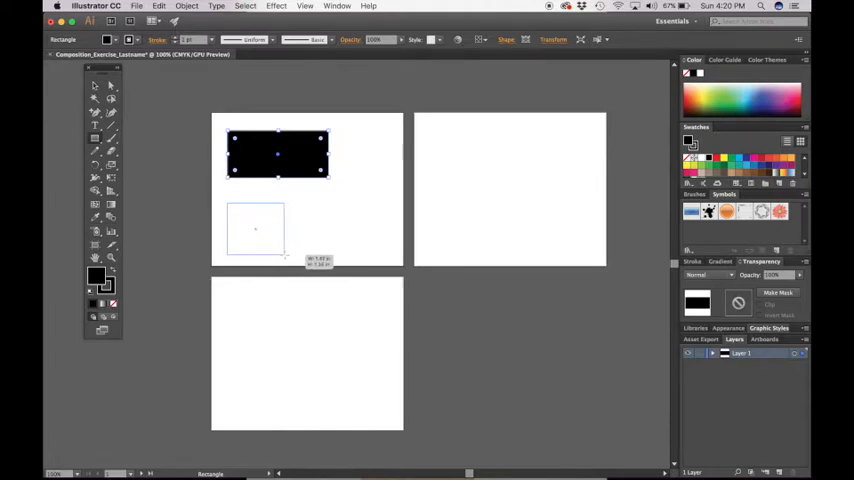
{"action": "left_click_drag", "start_coordinate": [228, 204], "coordinate": [284, 258]}
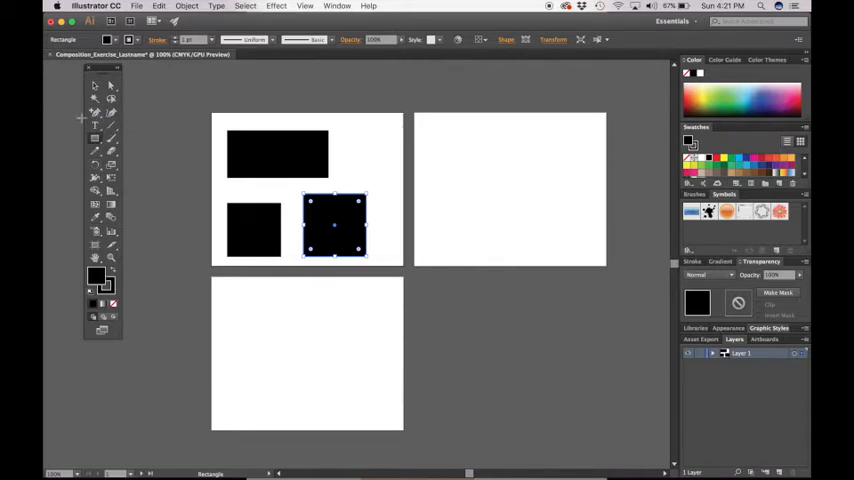
{"action": "left_click", "coordinate": [94, 138]}
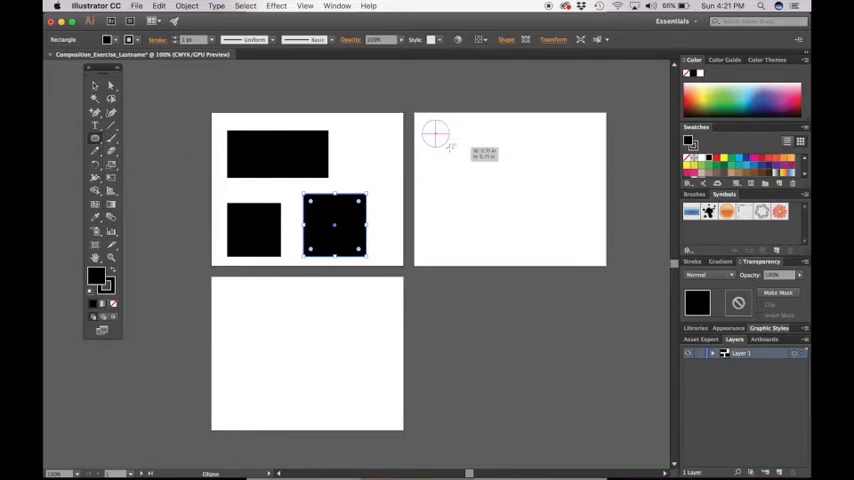
- Draw a wide flat black ellipse across artboard 2 and a black circle below it
{"action": "left_click_drag", "start_coordinate": [436, 132], "coordinate": [596, 150]}
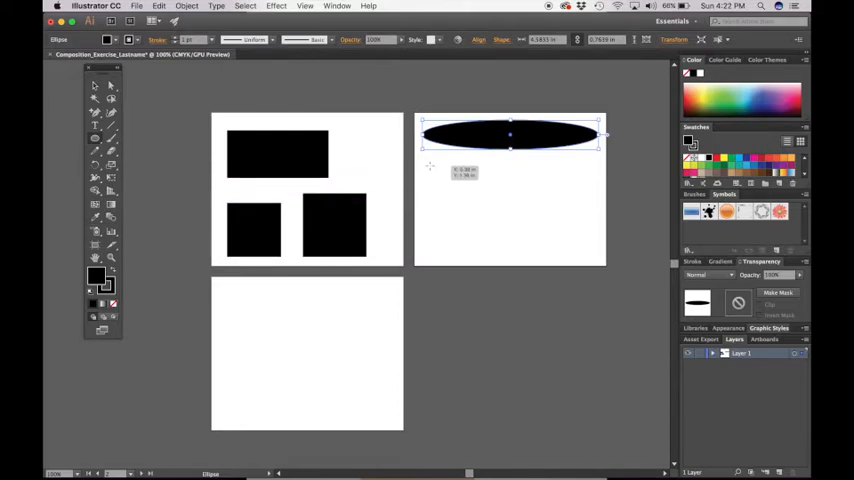
{"action": "left_click_drag", "start_coordinate": [430, 164], "coordinate": [458, 196]}
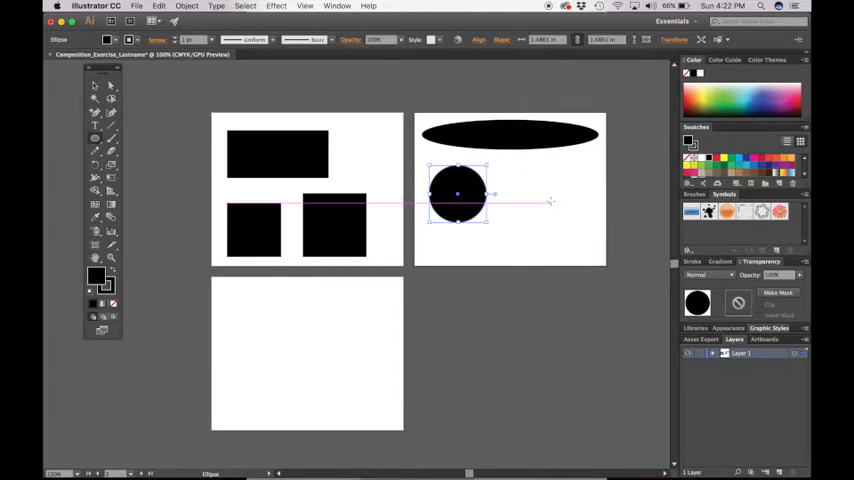
- Rotate the wide rectangle on the first artboard toward upright
{"action": "left_click", "coordinate": [540, 320]}
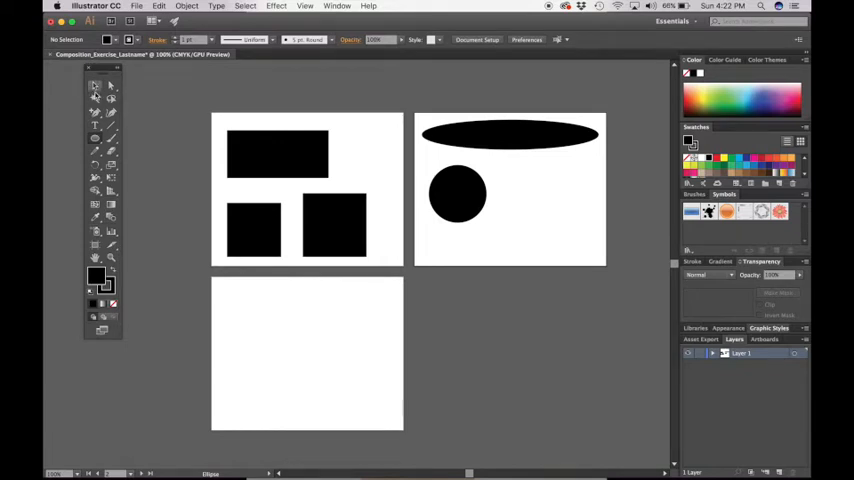
{"action": "mouse_move", "coordinate": [94, 88]}
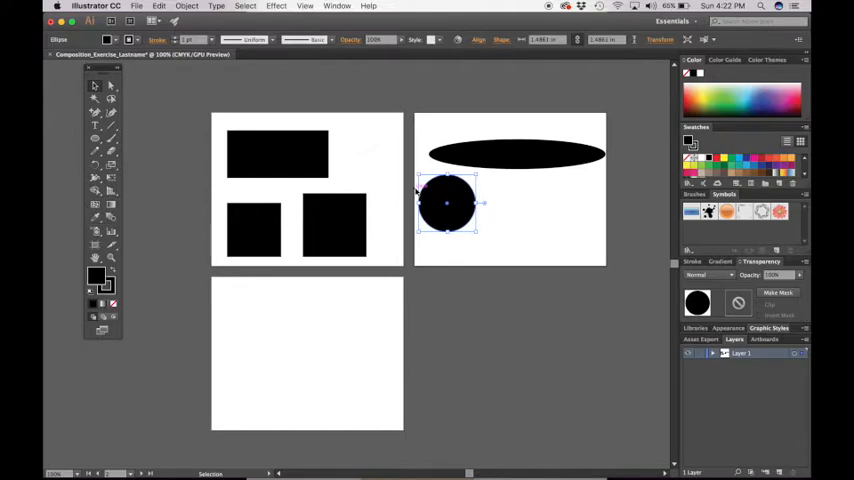
{"action": "mouse_move", "coordinate": [422, 118]}
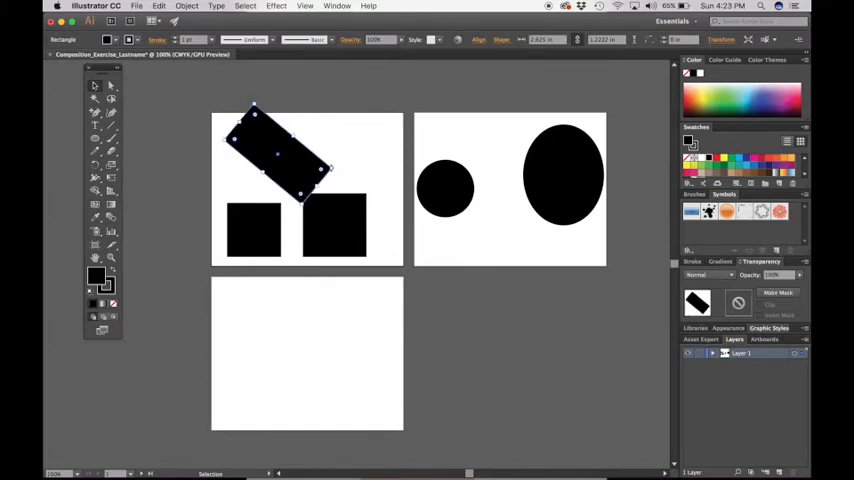
{"action": "left_click_drag", "start_coordinate": [330, 170], "coordinate": [300, 204]}
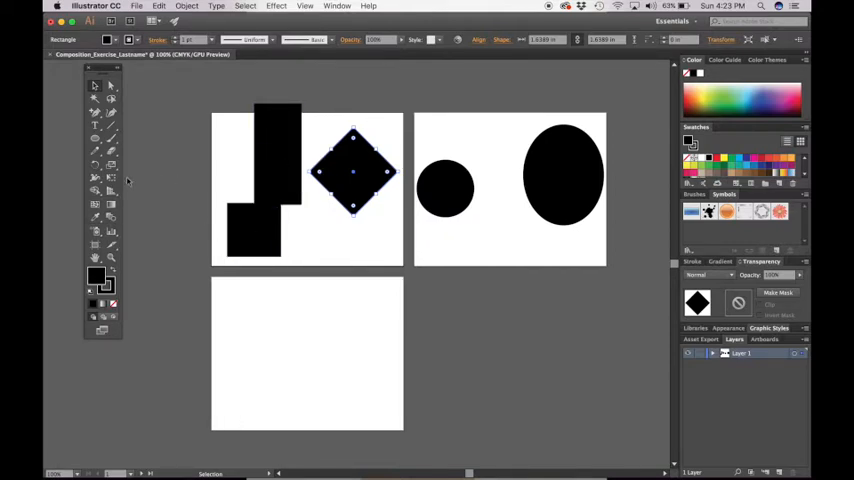
{"action": "mouse_move", "coordinate": [112, 128]}
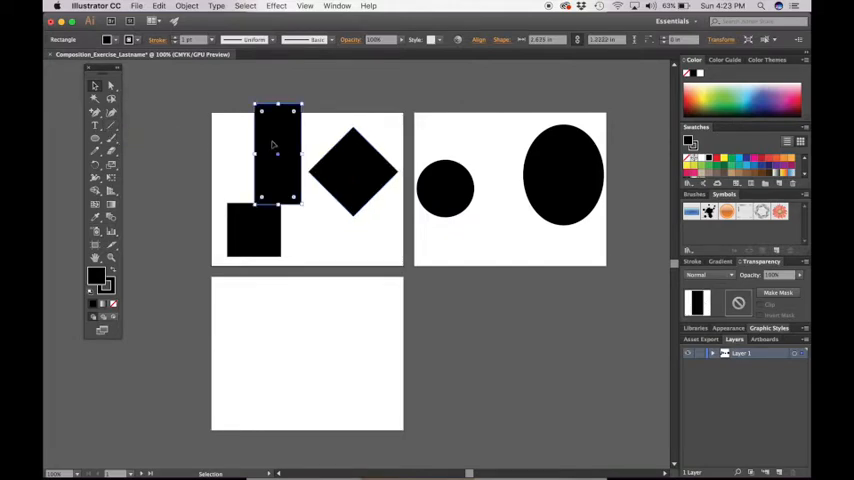
- Narrow the upright rectangle into a thin vertical bar above the artboard edge
{"action": "left_click_drag", "start_coordinate": [278, 156], "coordinate": [296, 150]}
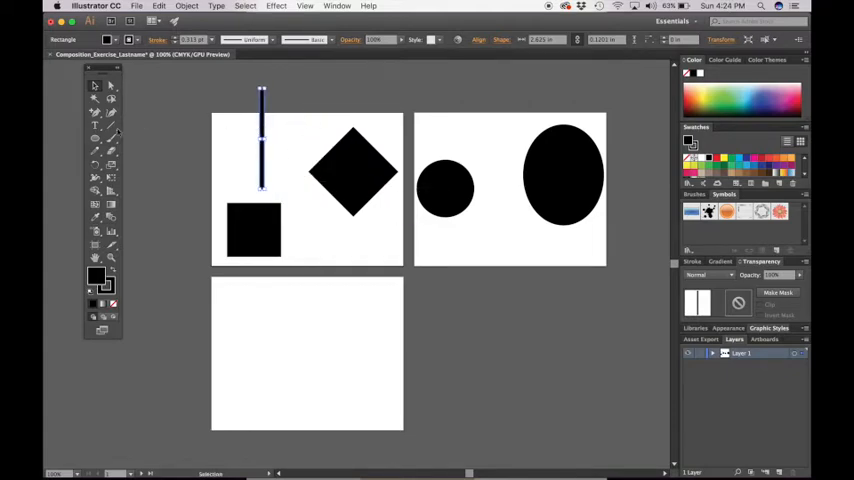
{"action": "mouse_move", "coordinate": [112, 132]}
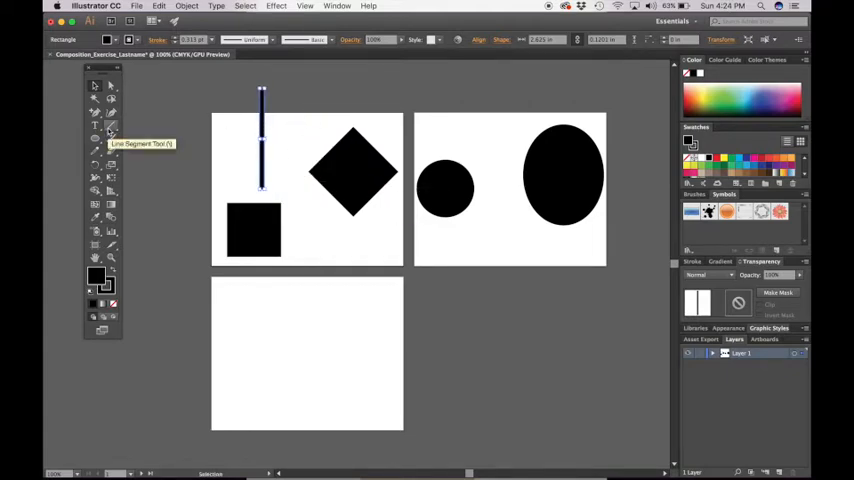
- Draw a short vertical line near the centre of the third artboard with the Line Segment Tool
{"action": "left_click", "coordinate": [112, 132]}
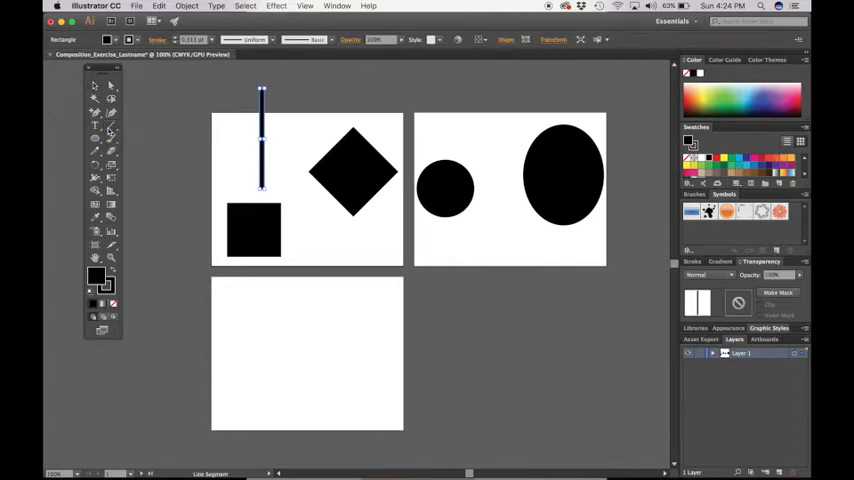
{"action": "left_click_drag", "start_coordinate": [256, 336], "coordinate": [316, 304]}
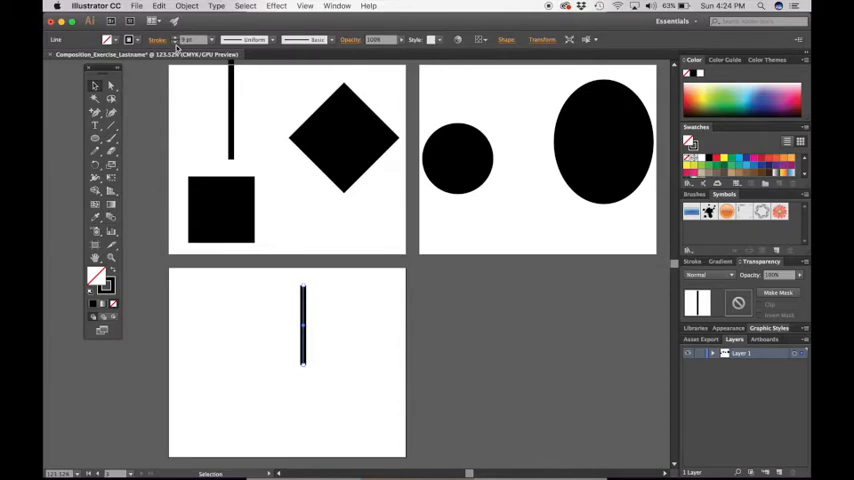
{"action": "mouse_move", "coordinate": [168, 216]}
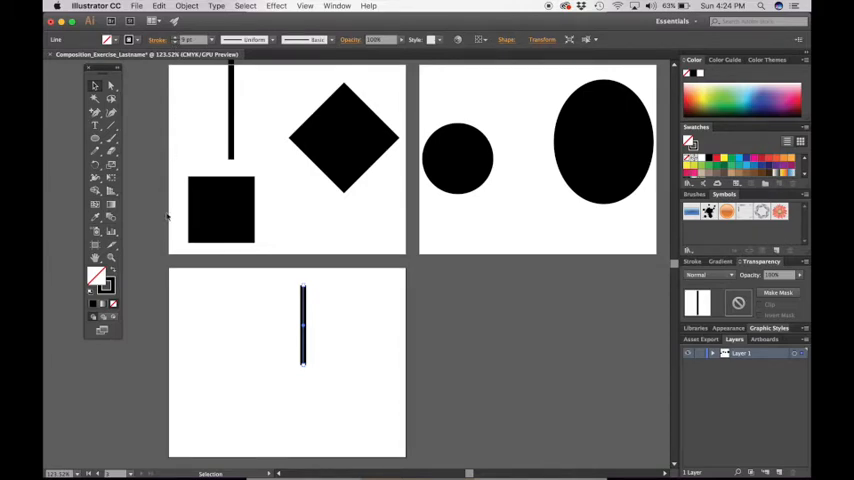
{"action": "mouse_move", "coordinate": [204, 268]}
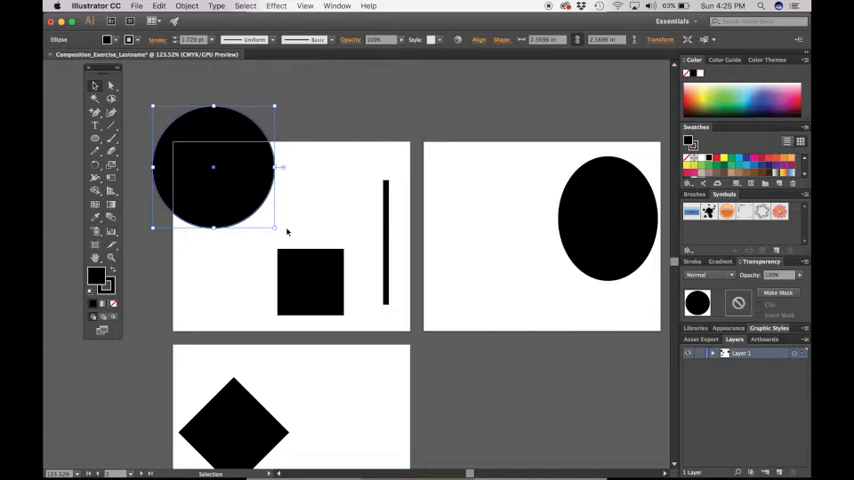
{"action": "mouse_move", "coordinate": [212, 296]}
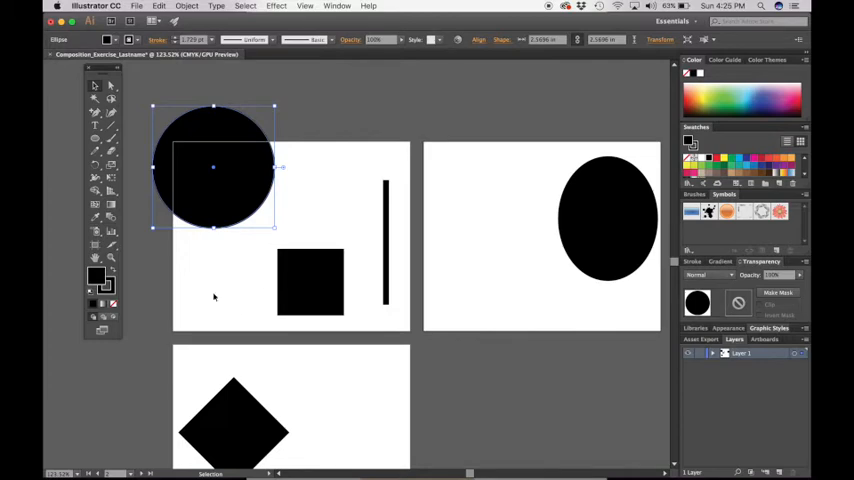
{"action": "mouse_move", "coordinate": [96, 244]}
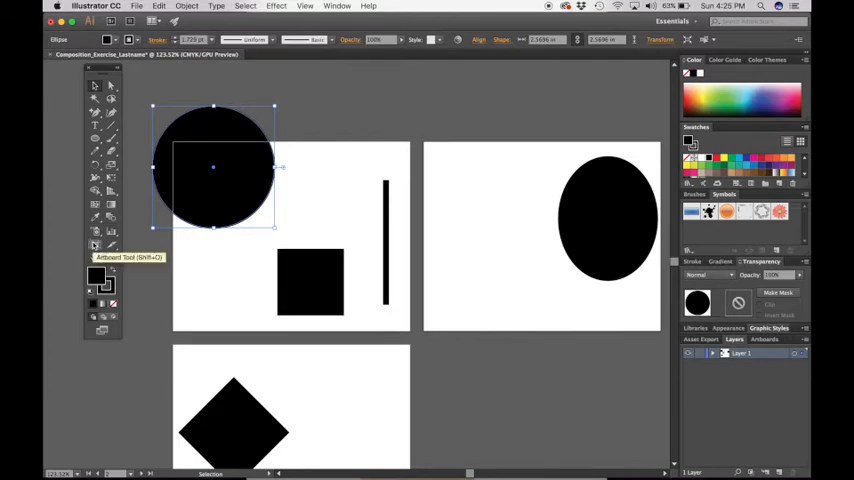
- Set the fill to None for the framing rectangle
{"action": "left_click", "coordinate": [164, 108]}
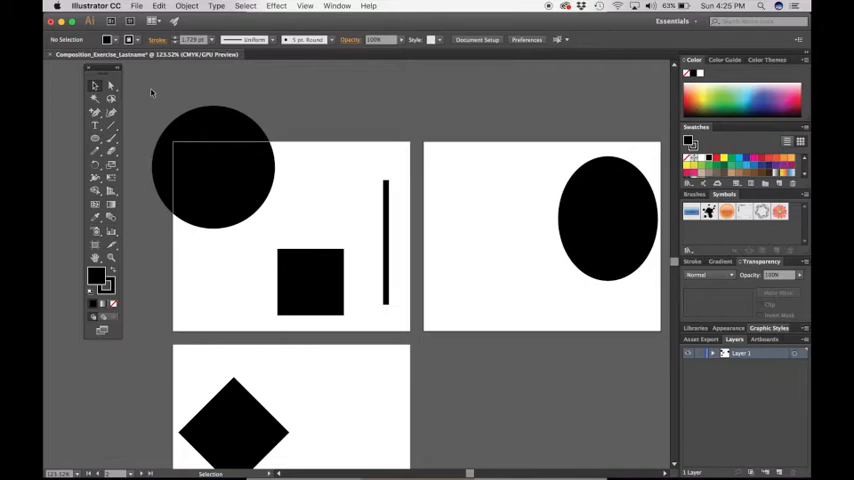
{"action": "mouse_move", "coordinate": [140, 128]}
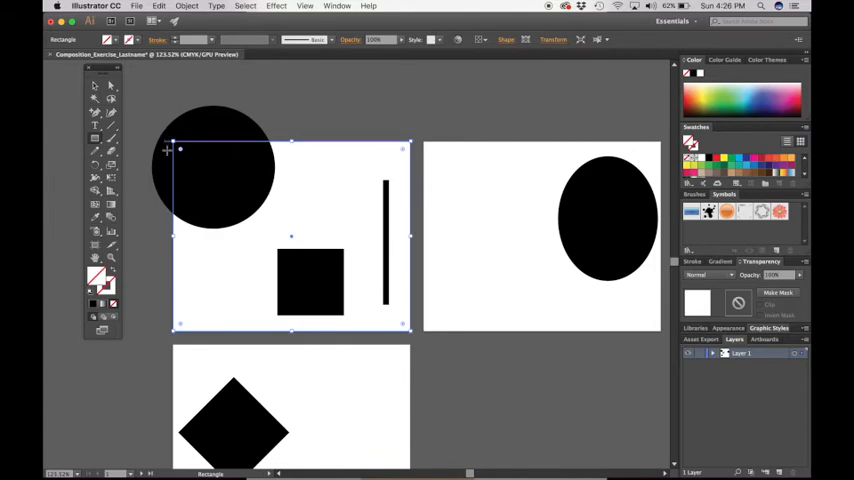
{"action": "mouse_move", "coordinate": [284, 112]}
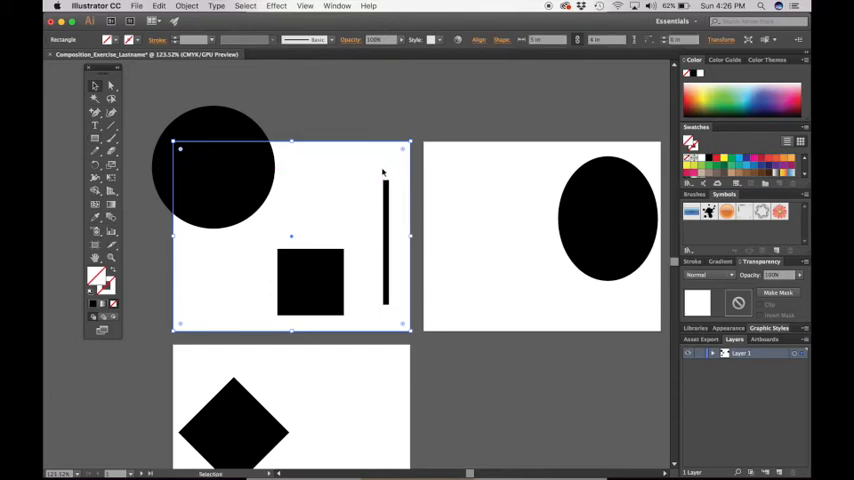
{"action": "mouse_move", "coordinate": [152, 100]}
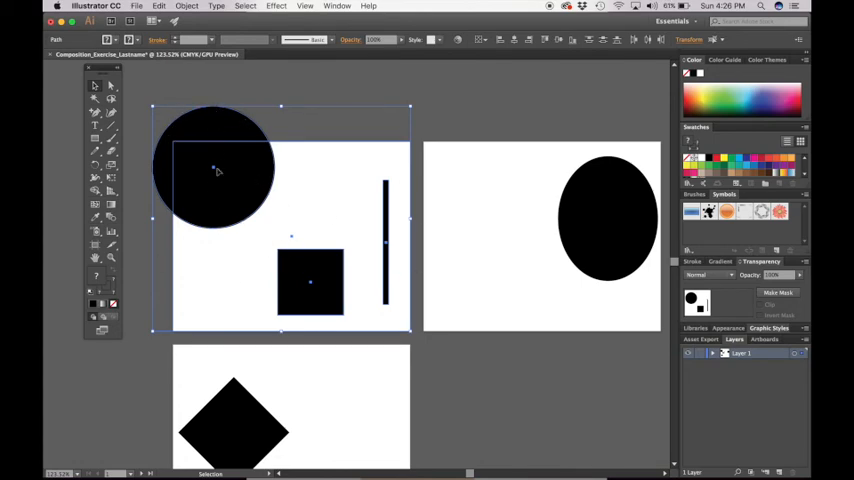
{"action": "mouse_move", "coordinate": [202, 140]}
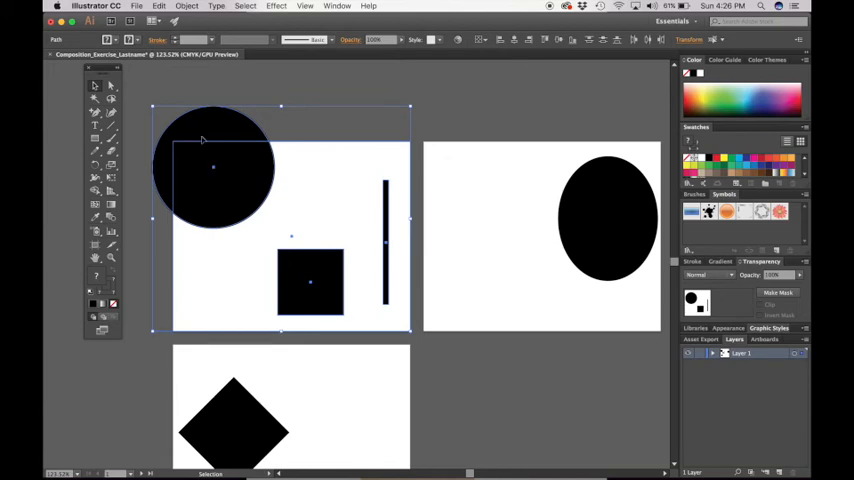
- Open the Object menu toward Clipping Mask, then dismiss it without applying Make
{"action": "left_click", "coordinate": [188, 6]}
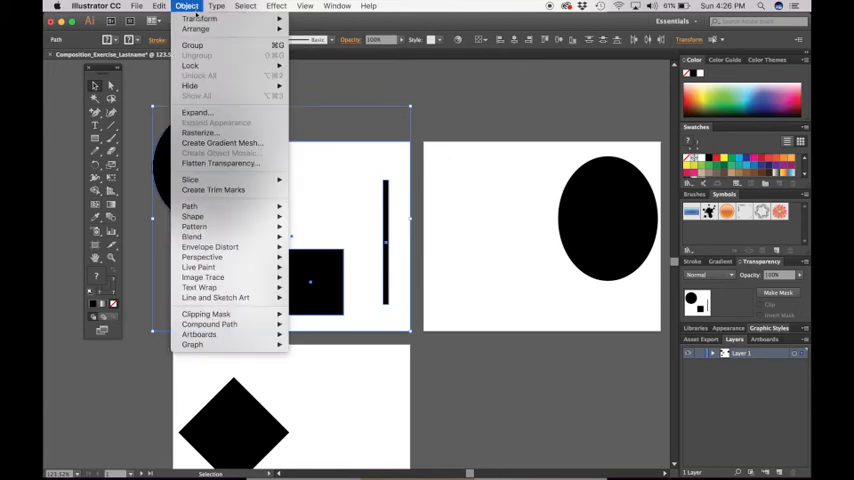
{"action": "mouse_move", "coordinate": [206, 314]}
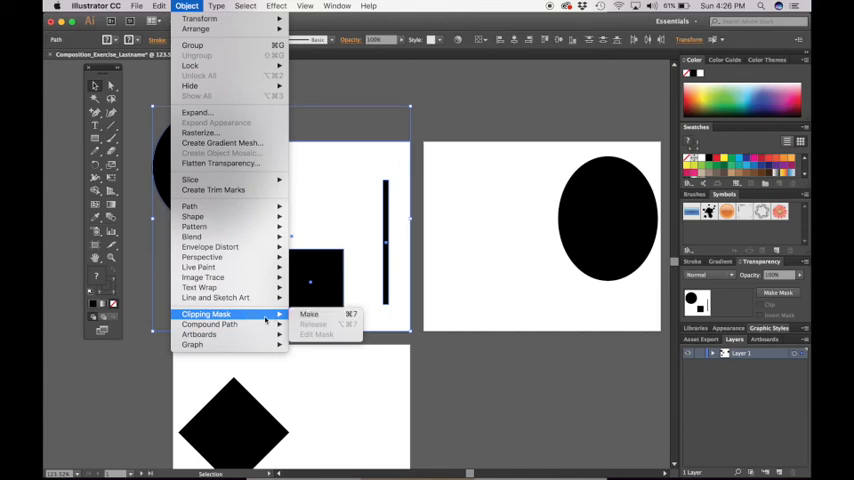
{"action": "mouse_move", "coordinate": [310, 314]}
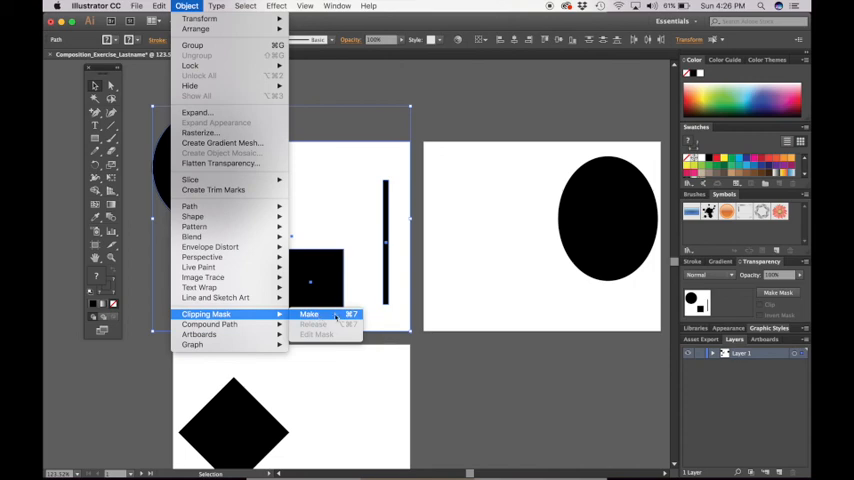
{"action": "mouse_move", "coordinate": [448, 218]}
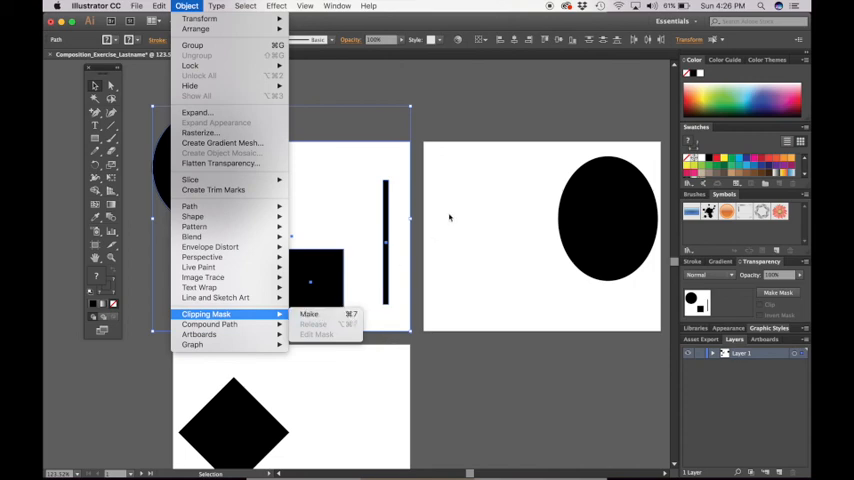
{"action": "left_click", "coordinate": [308, 314]}
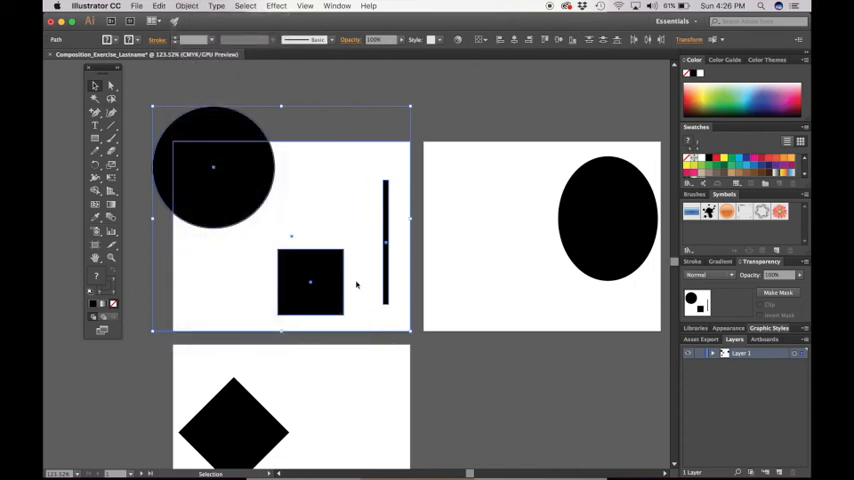